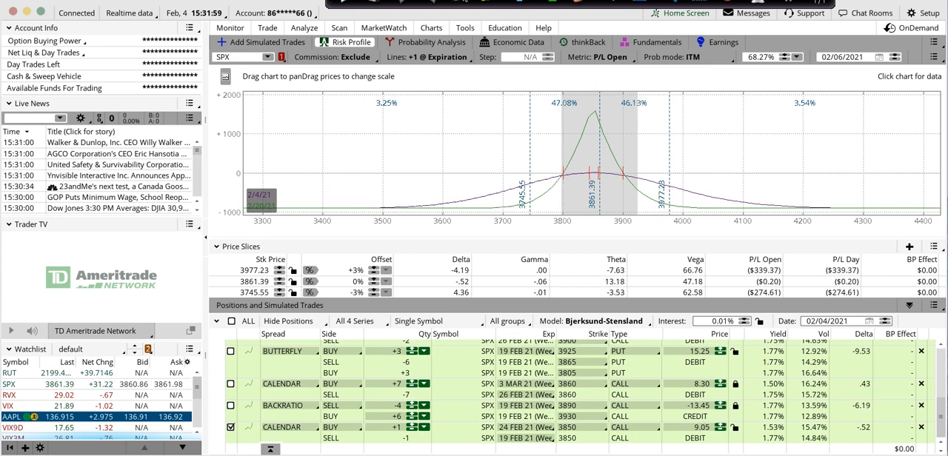
mouse_move(613, 182)
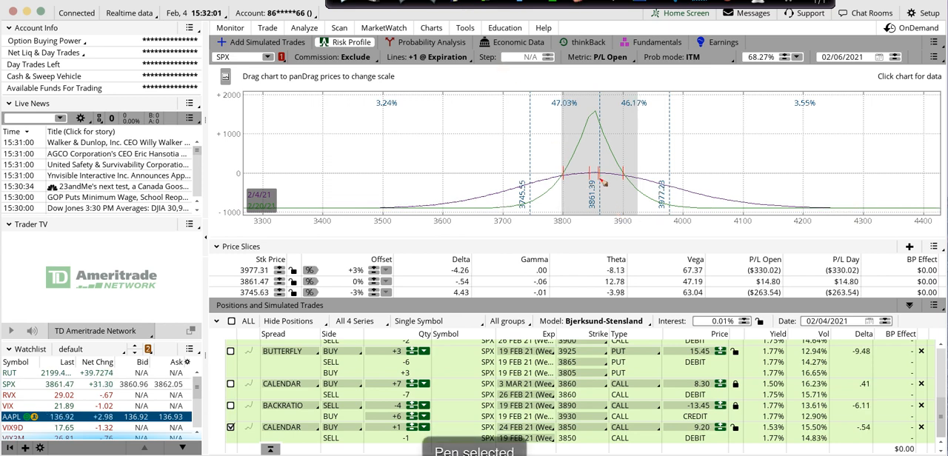